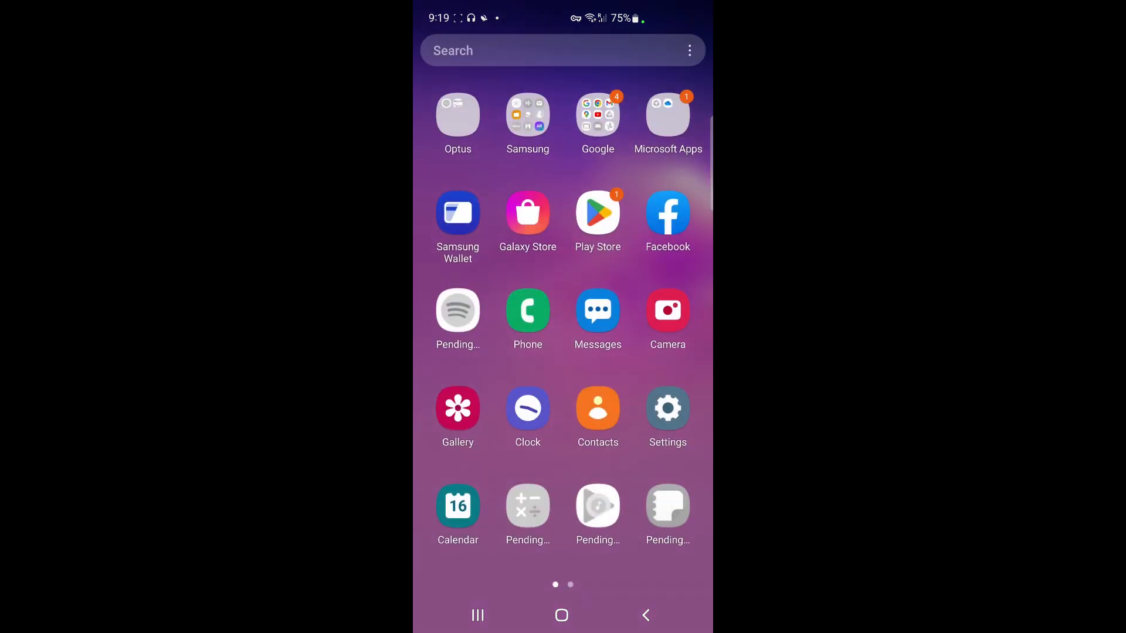
Step: Swipe to the app drawer's second page listing Snapchat, Afterpay, GCash, Revolut and Turbo VPN
scroll("left", 3)
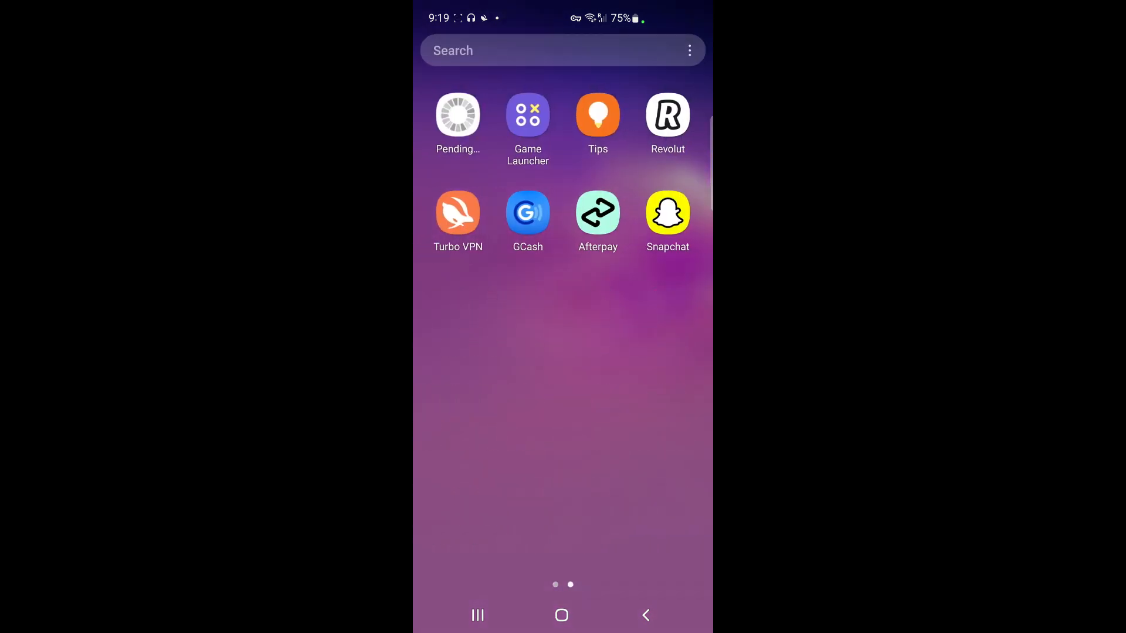
Step: Launch Revolut to its Home screen with the Australian Dollar account and recent transactions
left_click(666, 114)
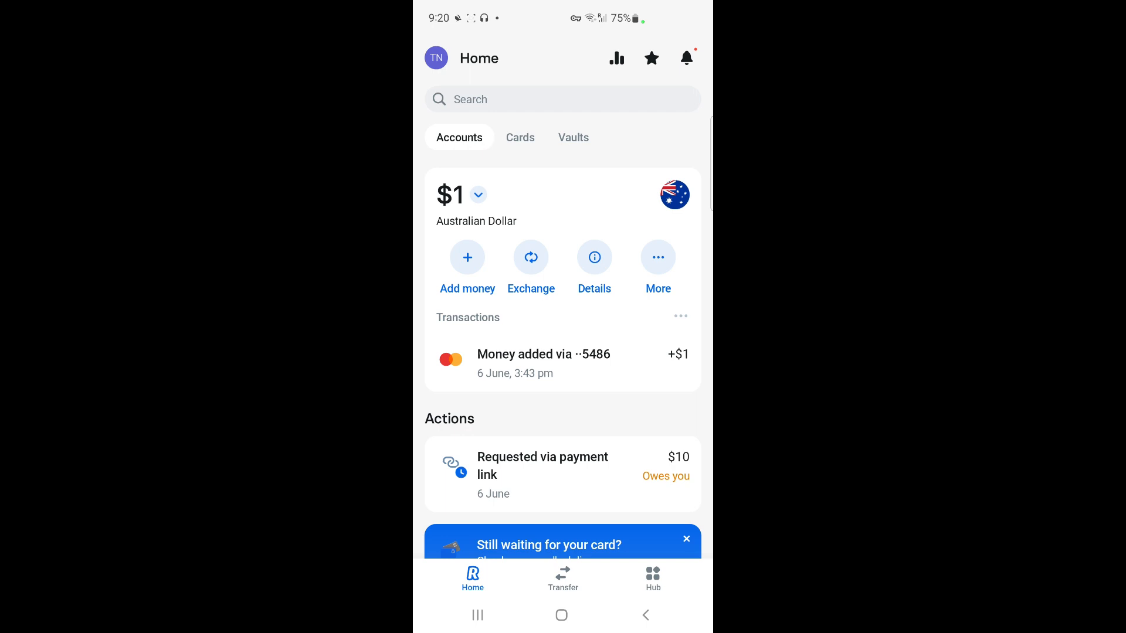
Step: Switch to the Transfer section with recipient search and the add-contacts prompt
left_click(563, 579)
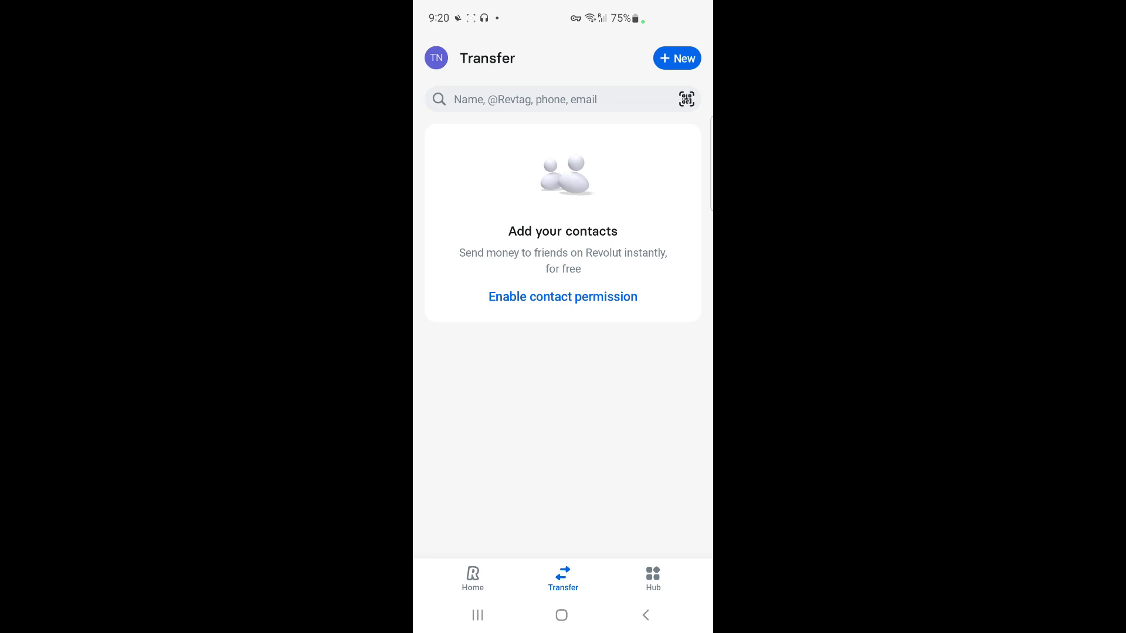
left_click(685, 98)
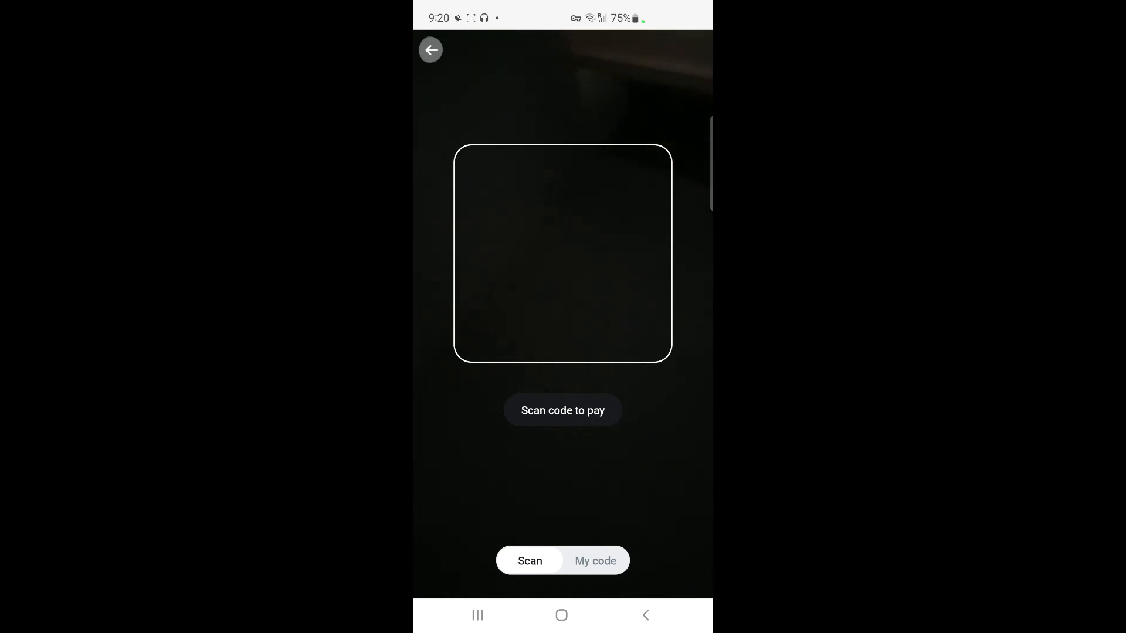
left_click(430, 49)
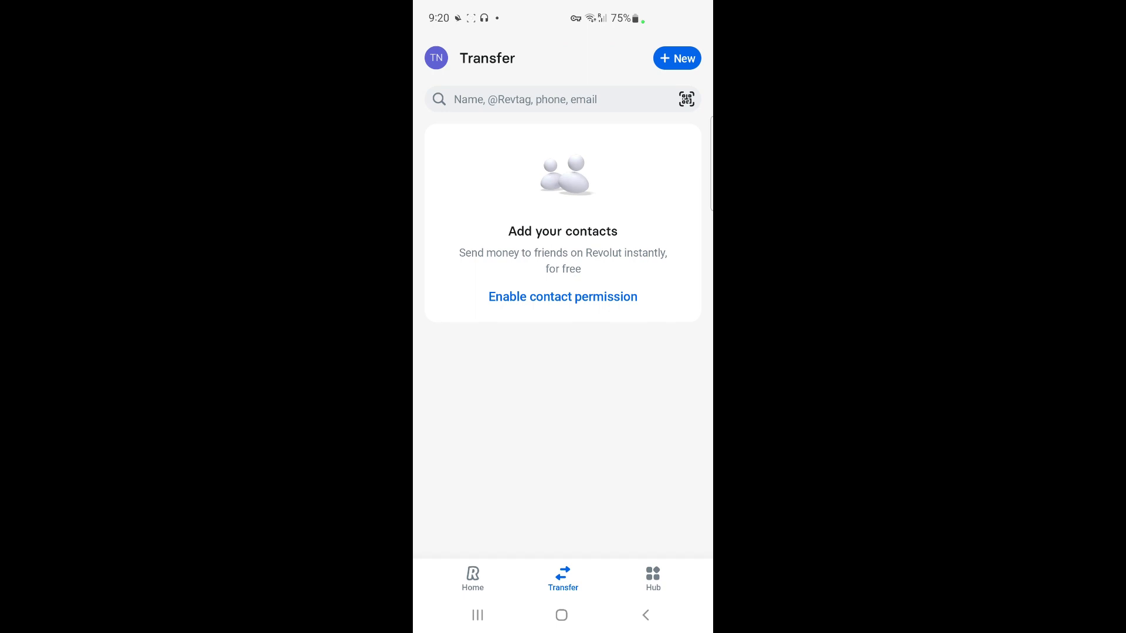